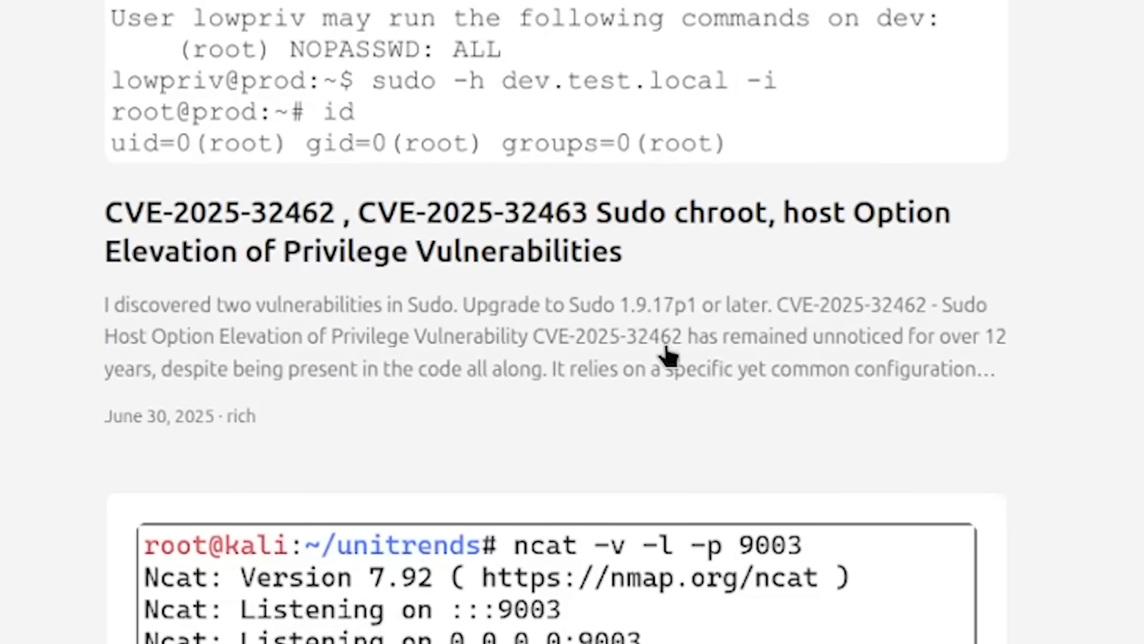
mouse_move(865, 398)
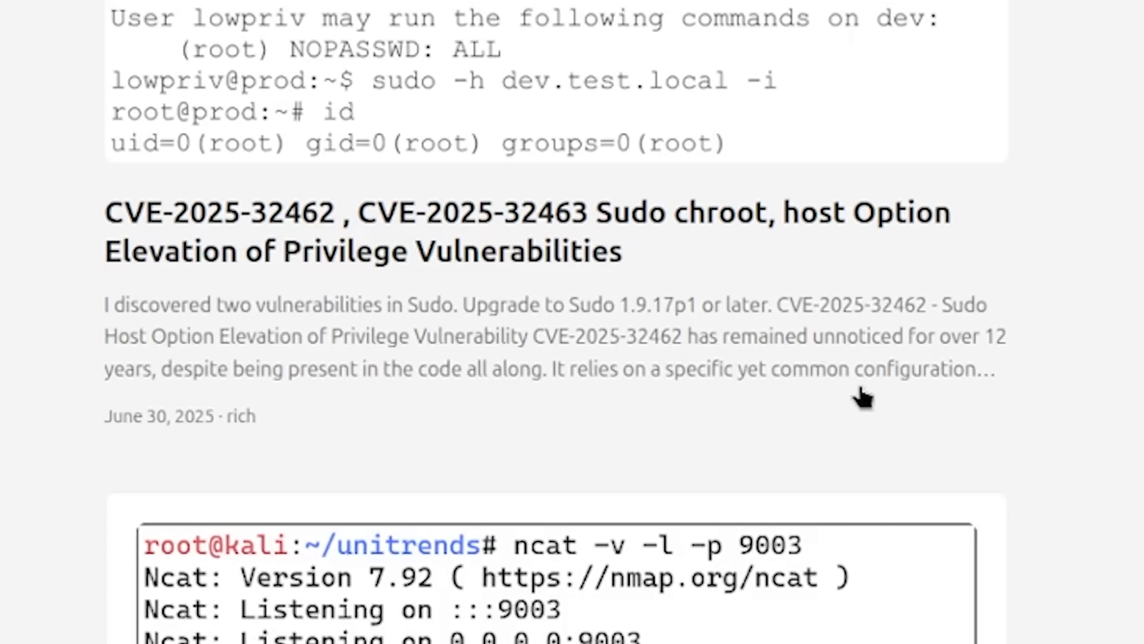
mouse_move(873, 382)
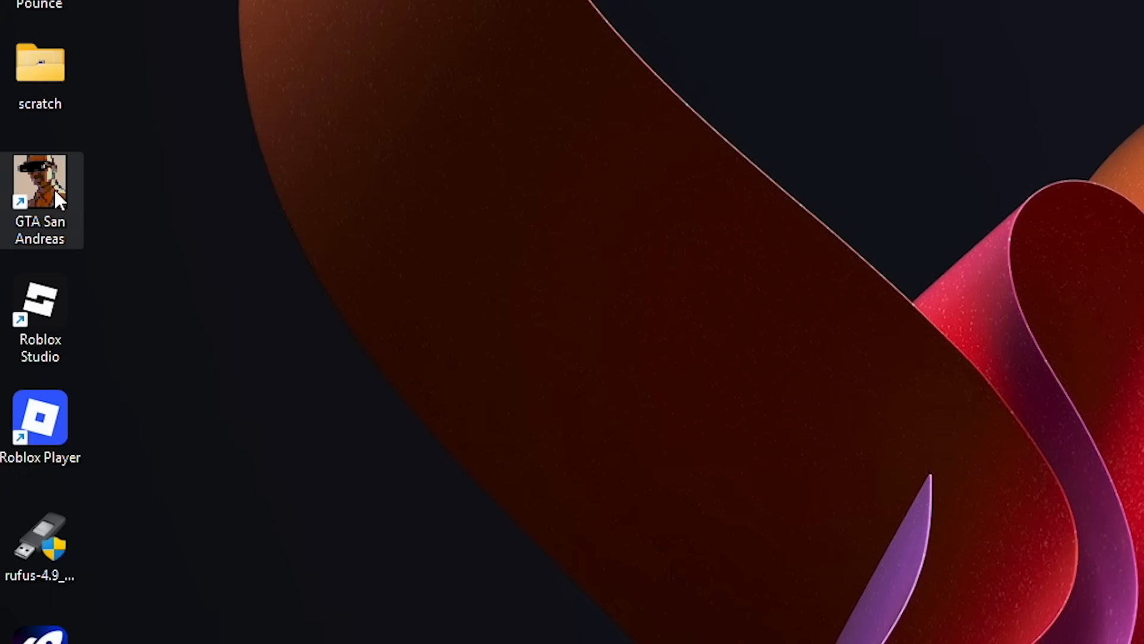
- Launch the browser from its desktop shortcut to reach the CVE-2025-32463 page
right_click(40, 179)
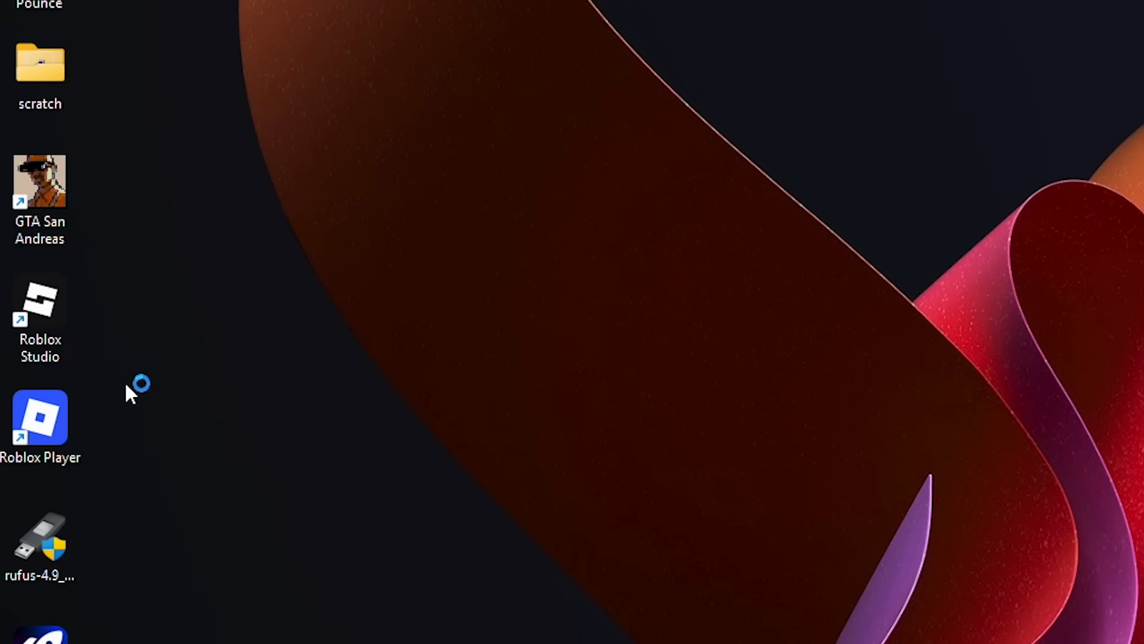
double_click(40, 181)
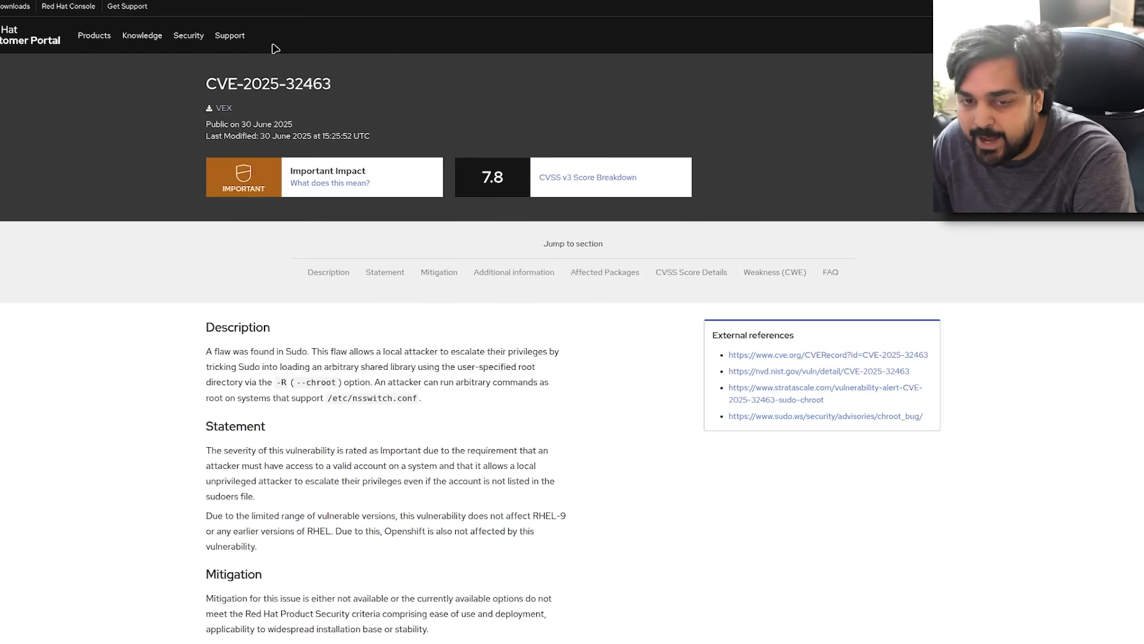
scroll(down, 3)
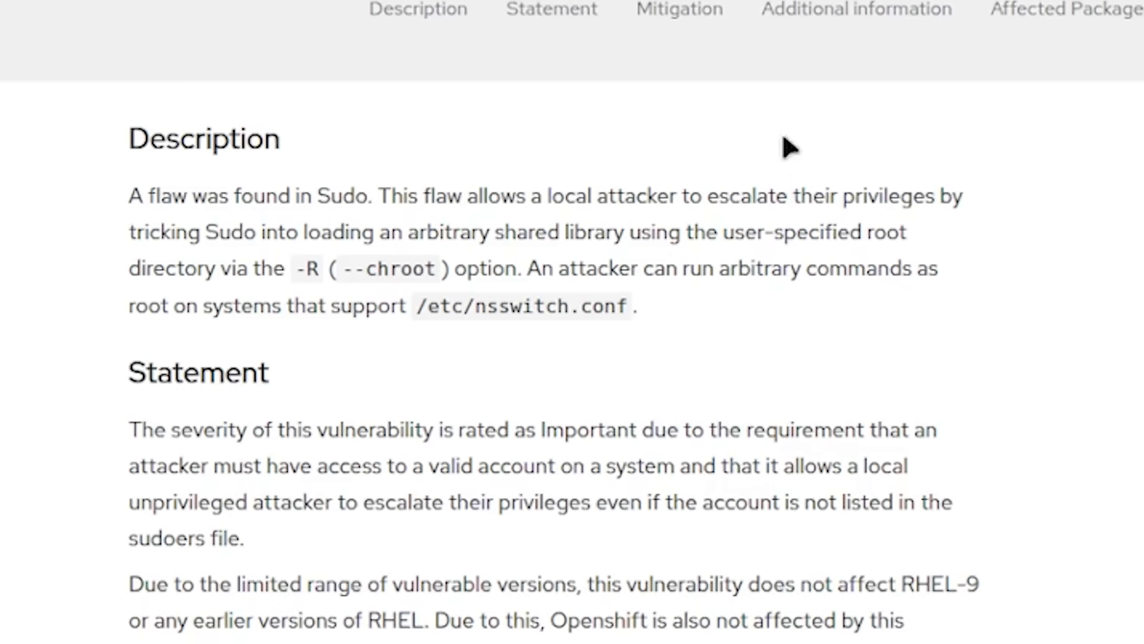
mouse_move(553, 232)
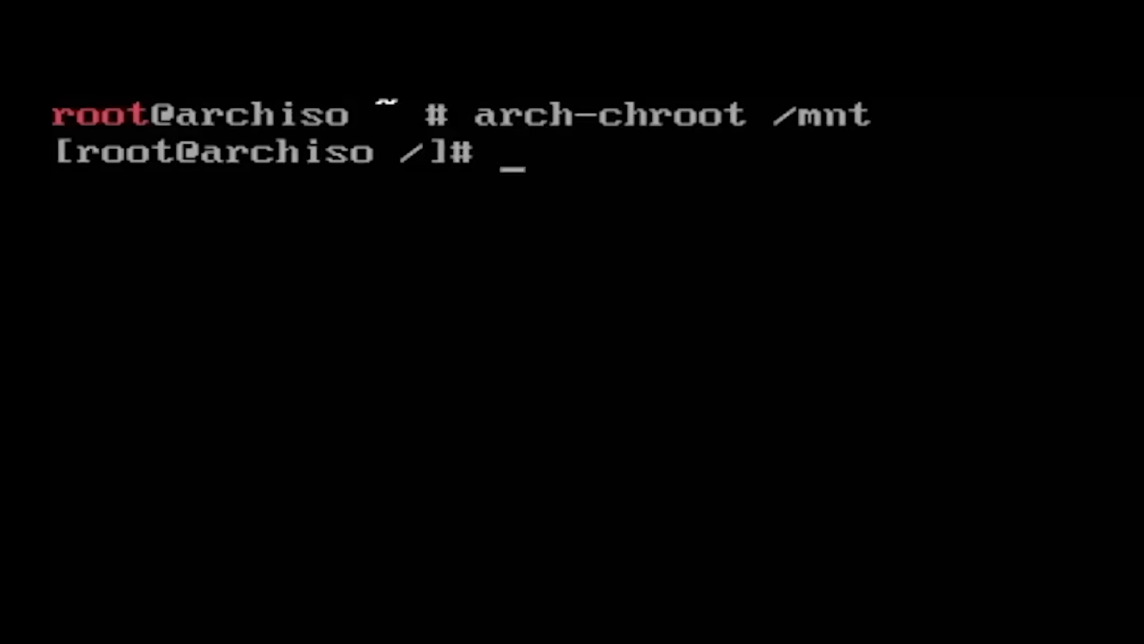
- Install nano and bash-completion with pacman -S inside the chroot
text(nano)
text(sudo pacman)
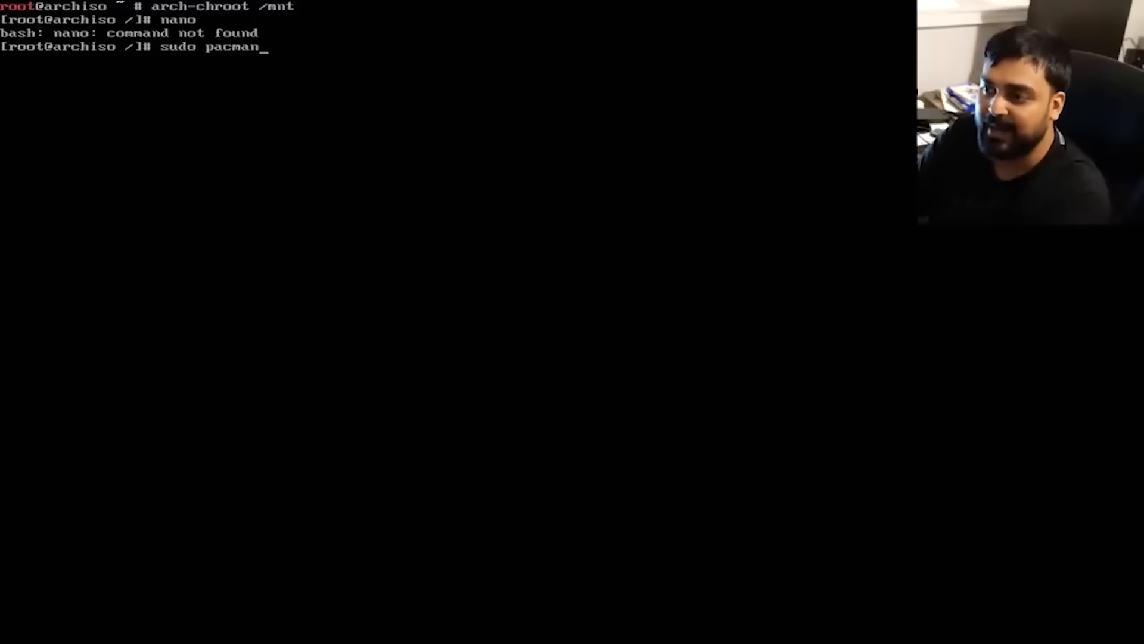
text(-S nano)
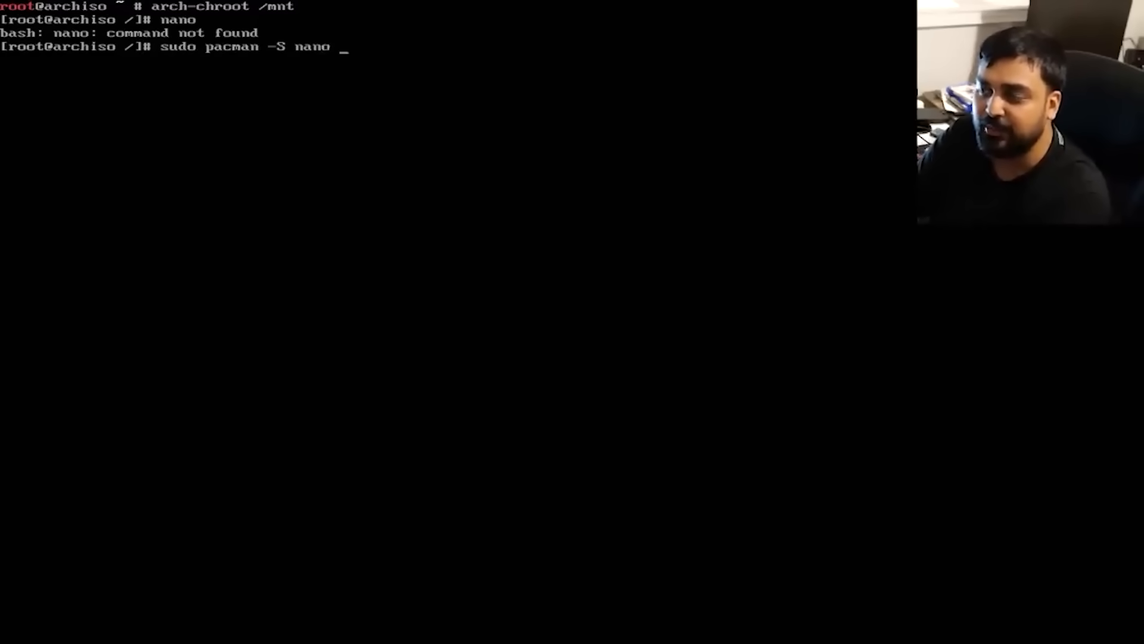
text(bash-c)
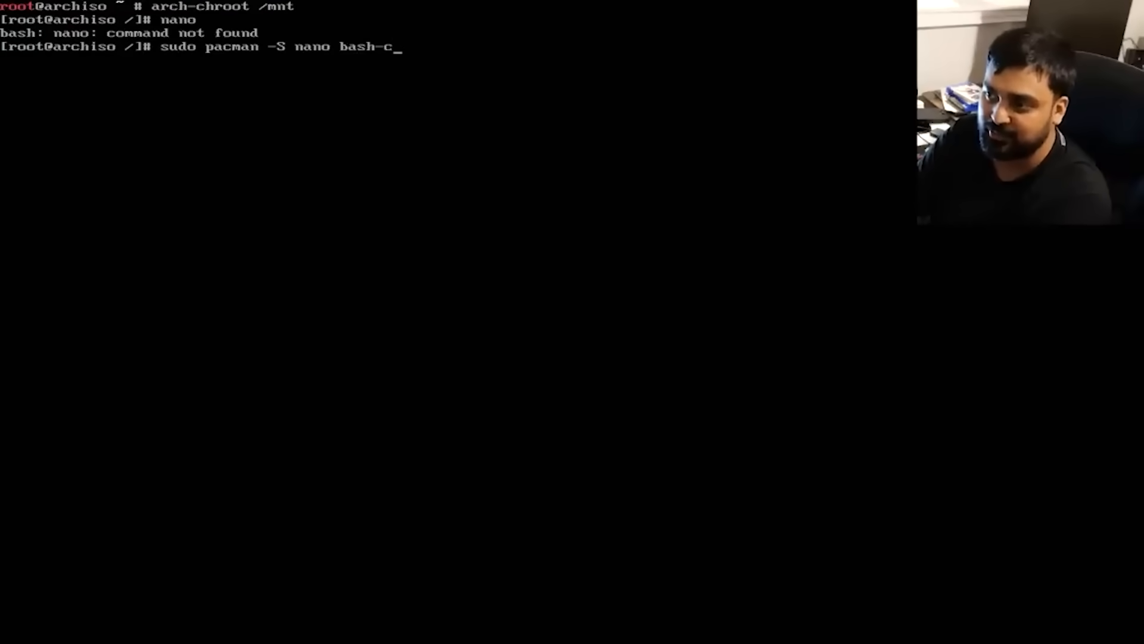
text(ompletion)
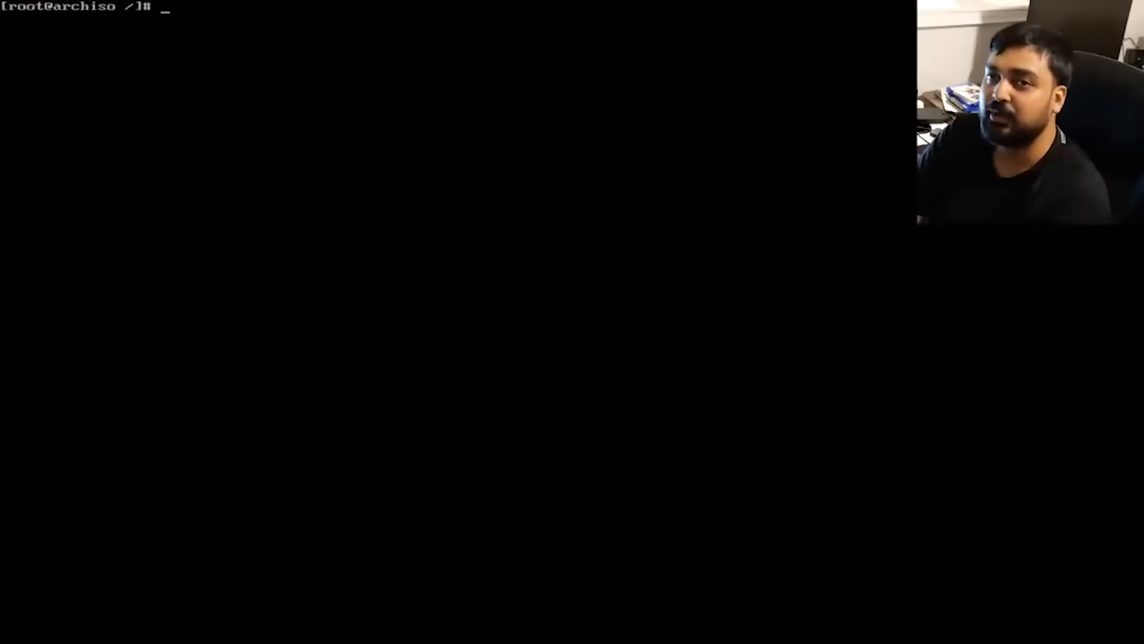
- Enter the command nano /etc/locale.gen to edit the locale file
text(n)
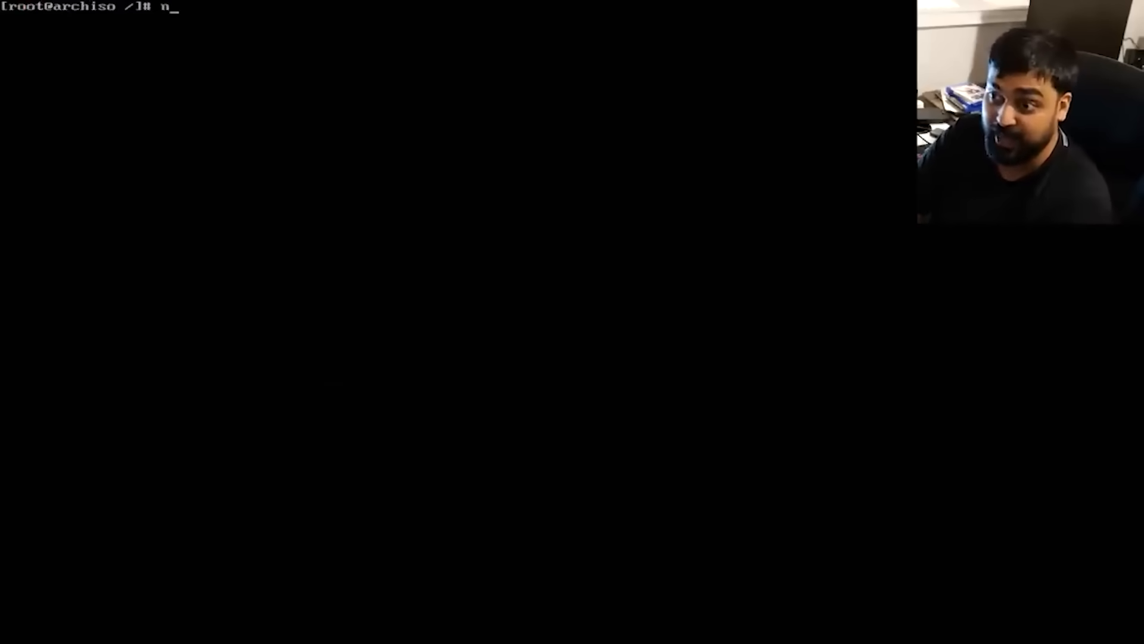
text(ano /etc/)
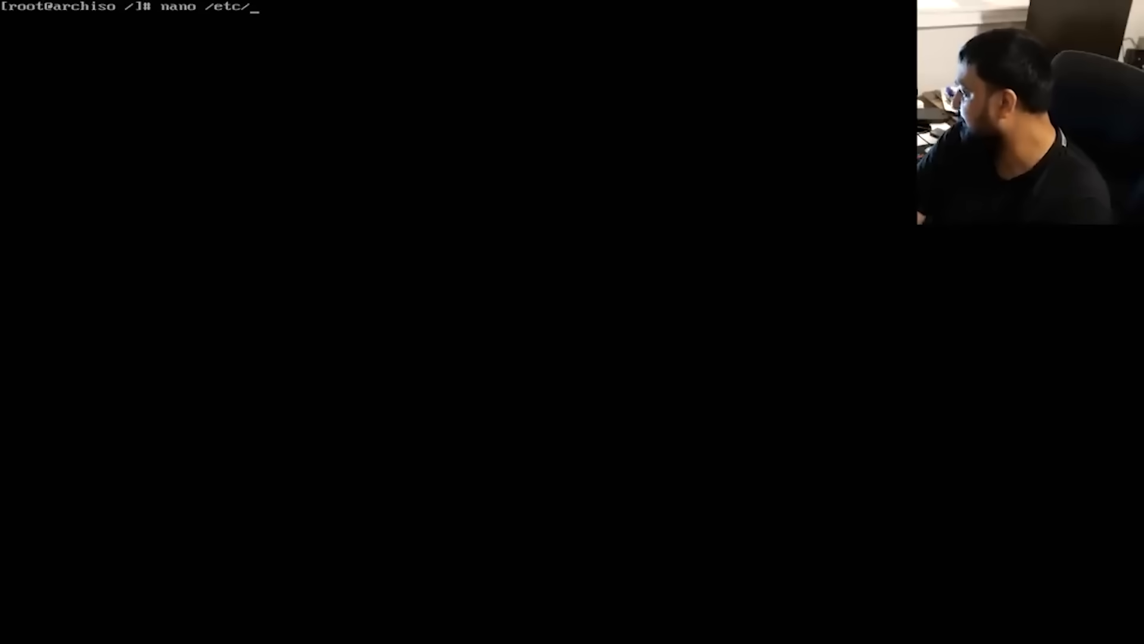
text(locale.gen)
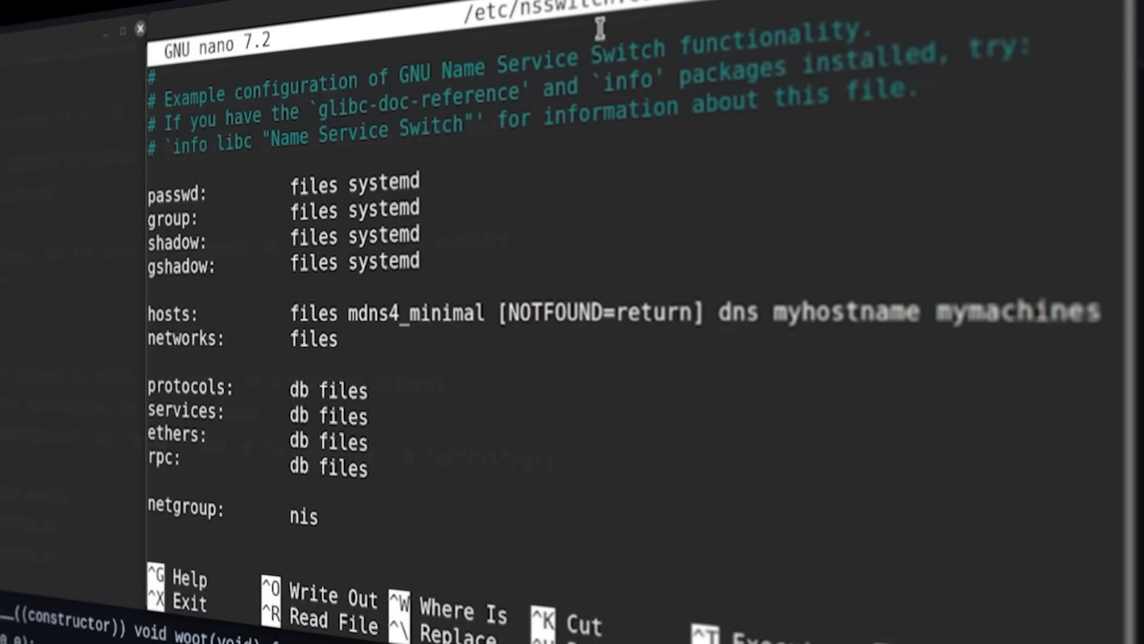
mouse_move(469, 282)
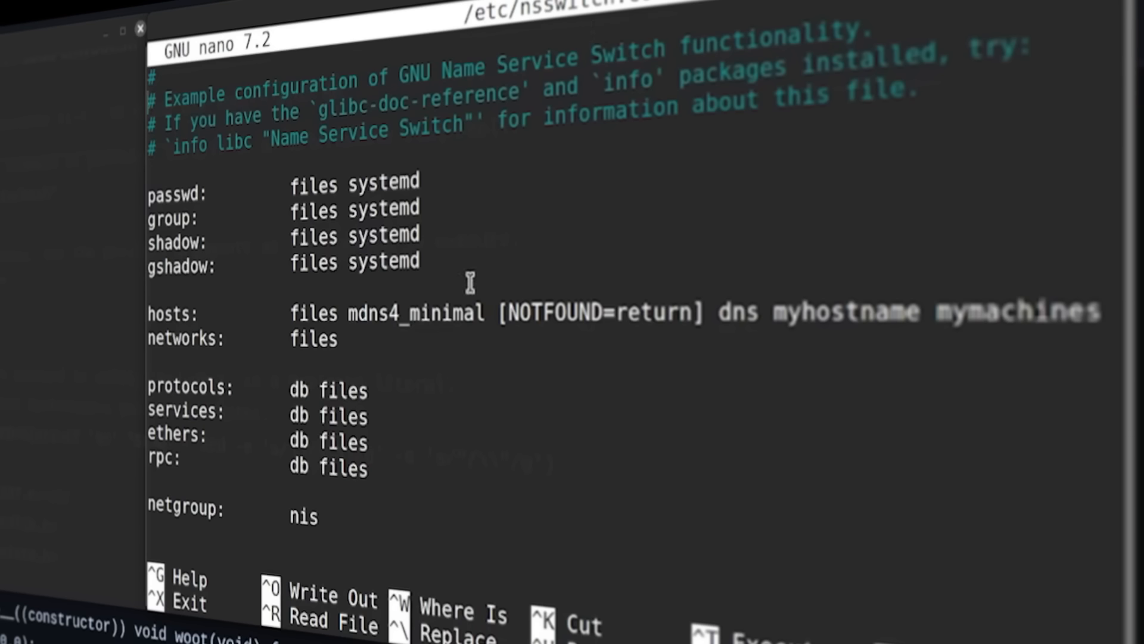
mouse_move(155, 363)
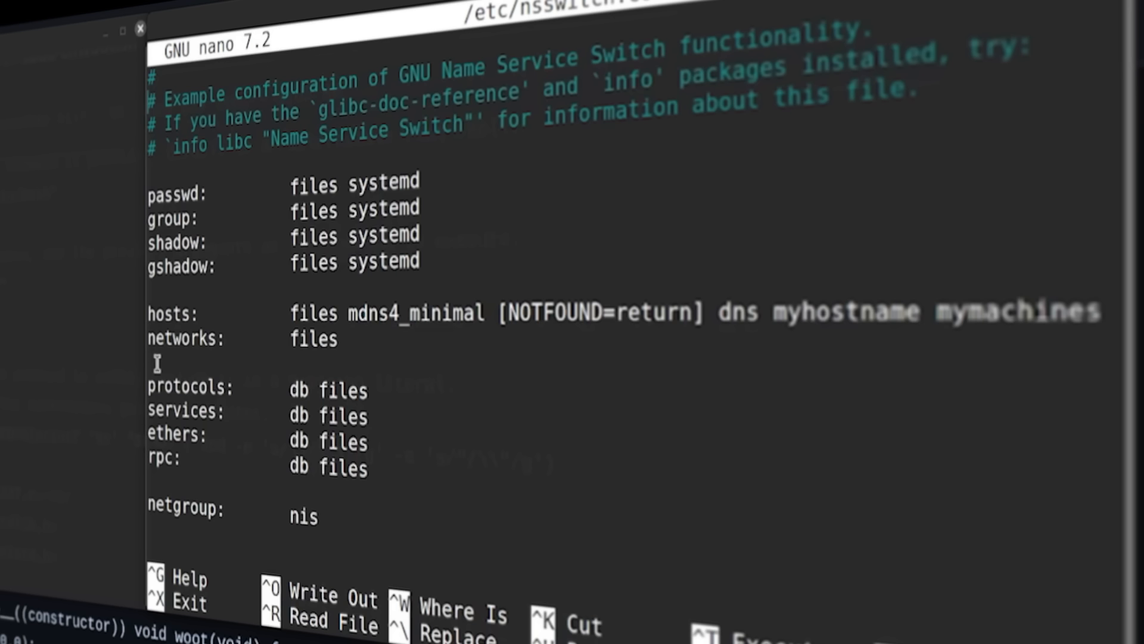
mouse_move(298, 206)
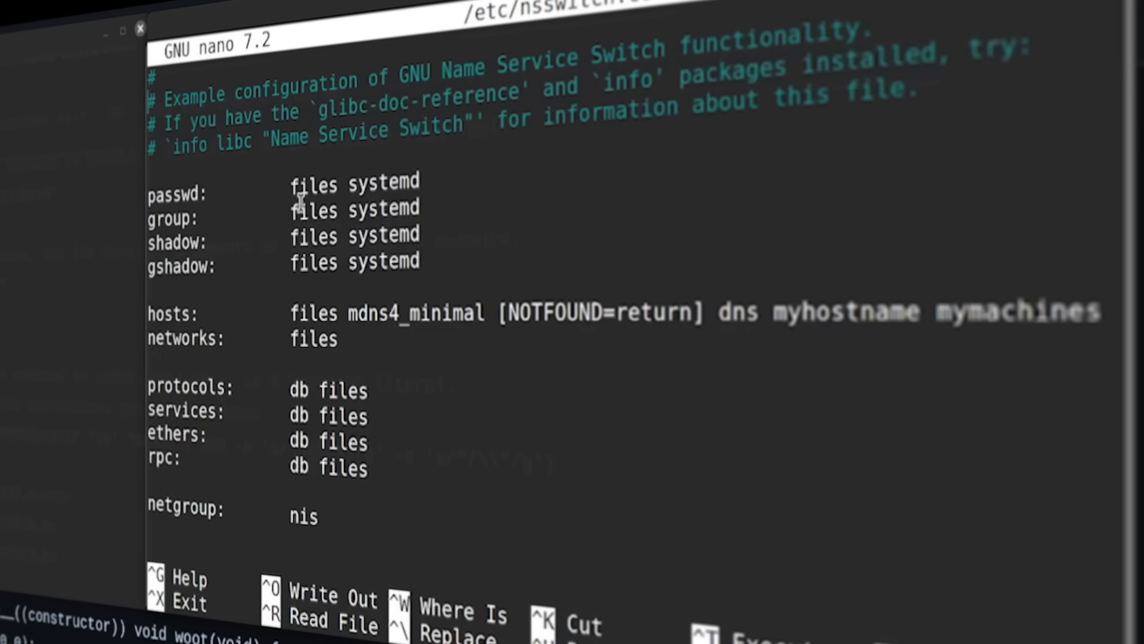
mouse_move(352, 209)
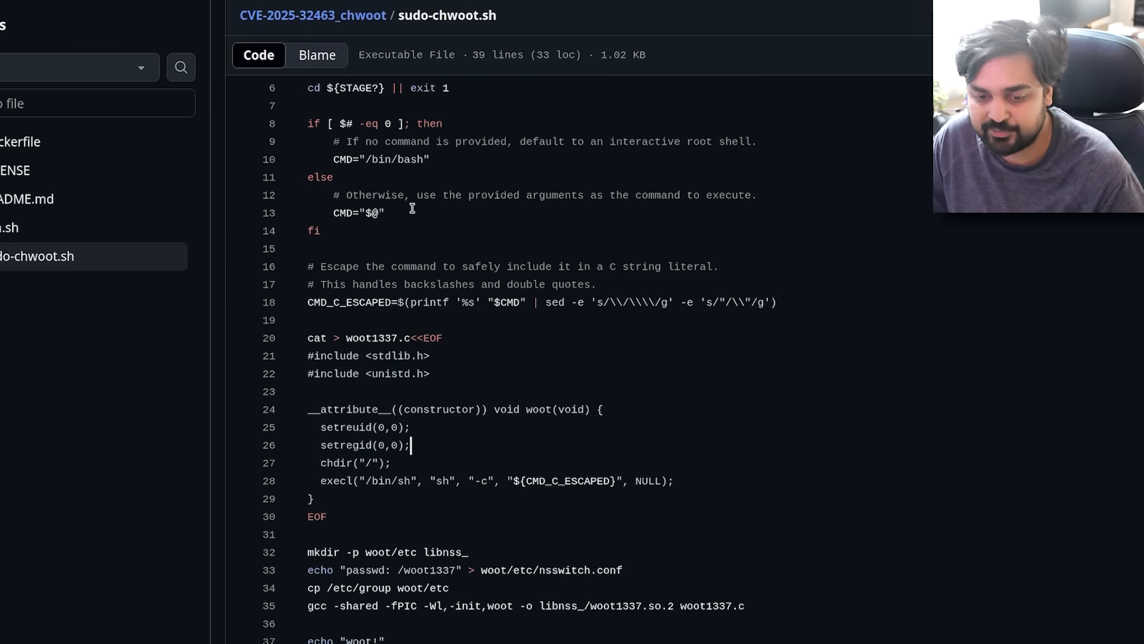
scroll(down, 3)
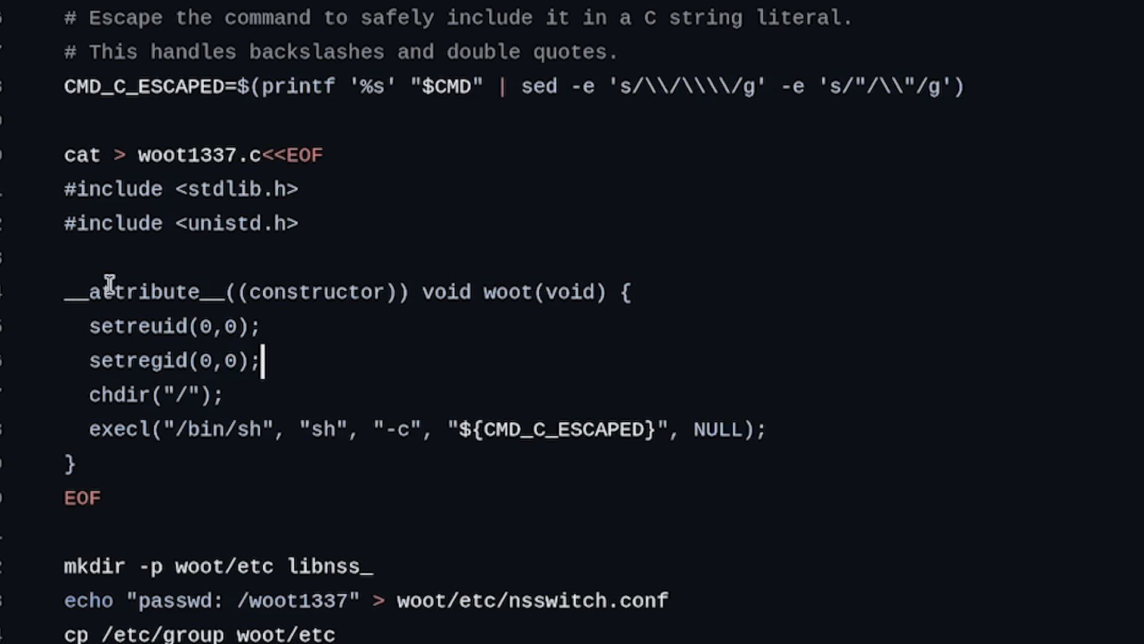
drag(545, 18, 749, 18)
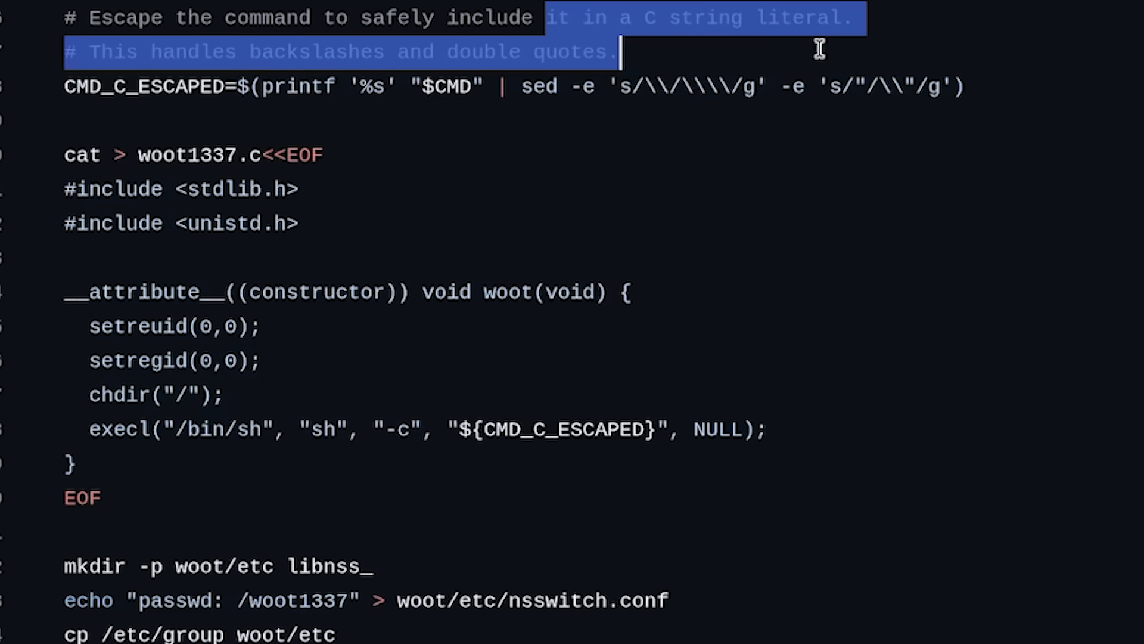
click(299, 190)
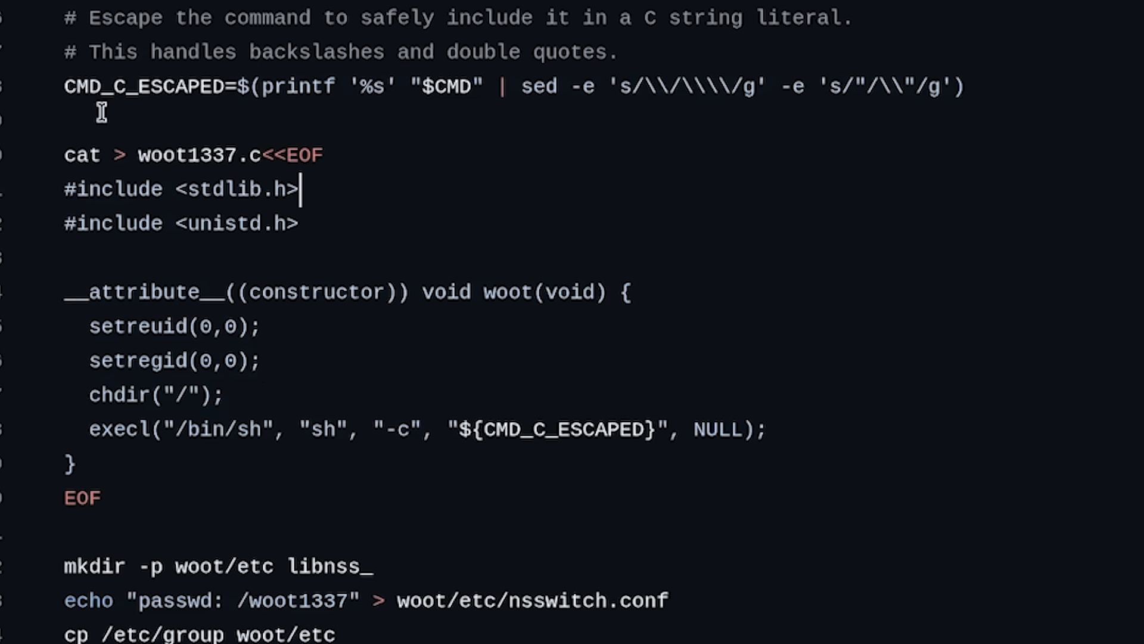
mouse_move(213, 272)
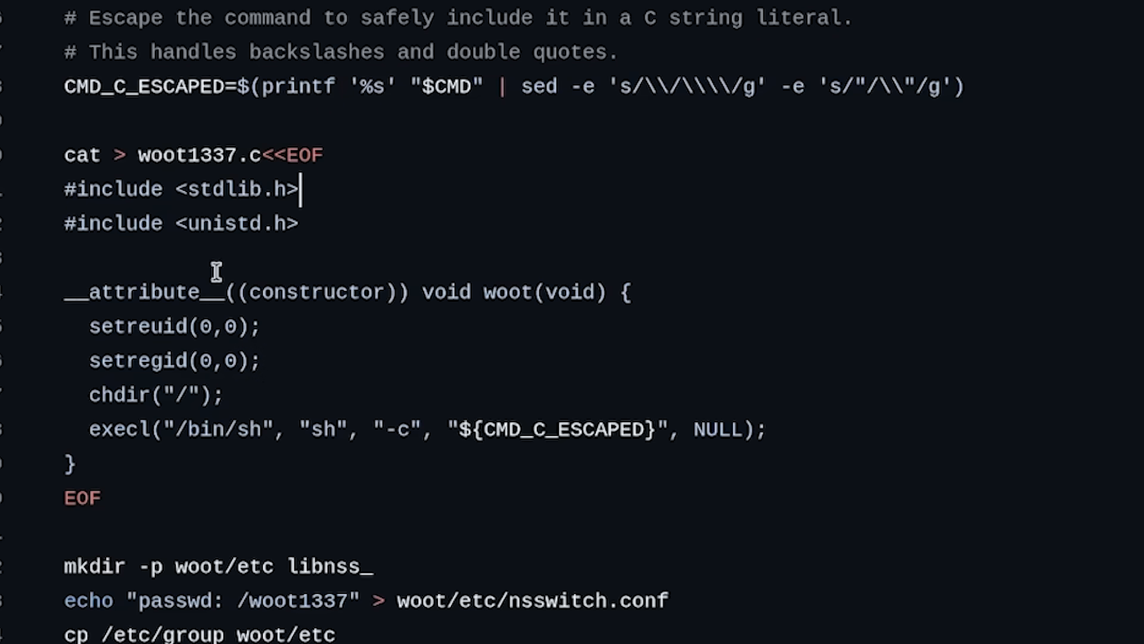
mouse_move(182, 370)
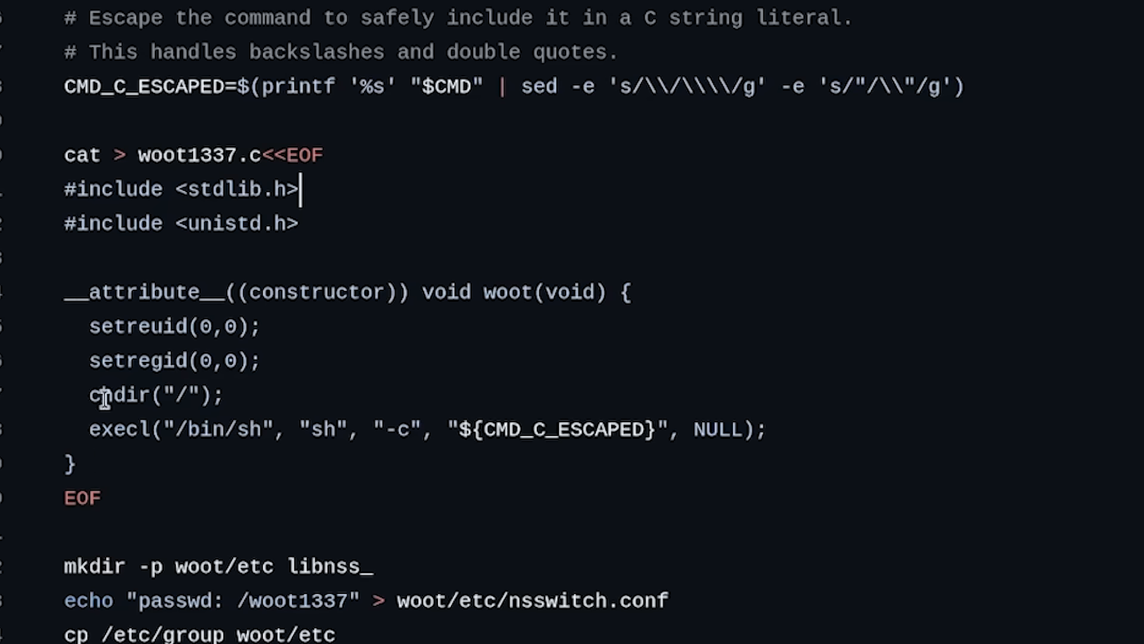
mouse_move(186, 428)
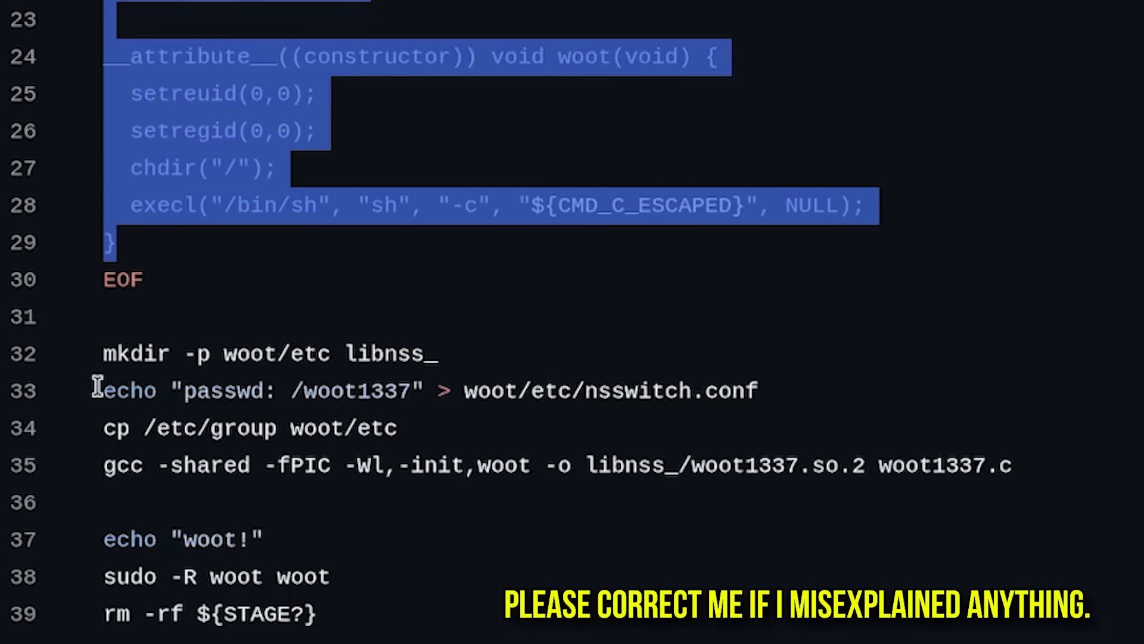
mouse_move(628, 474)
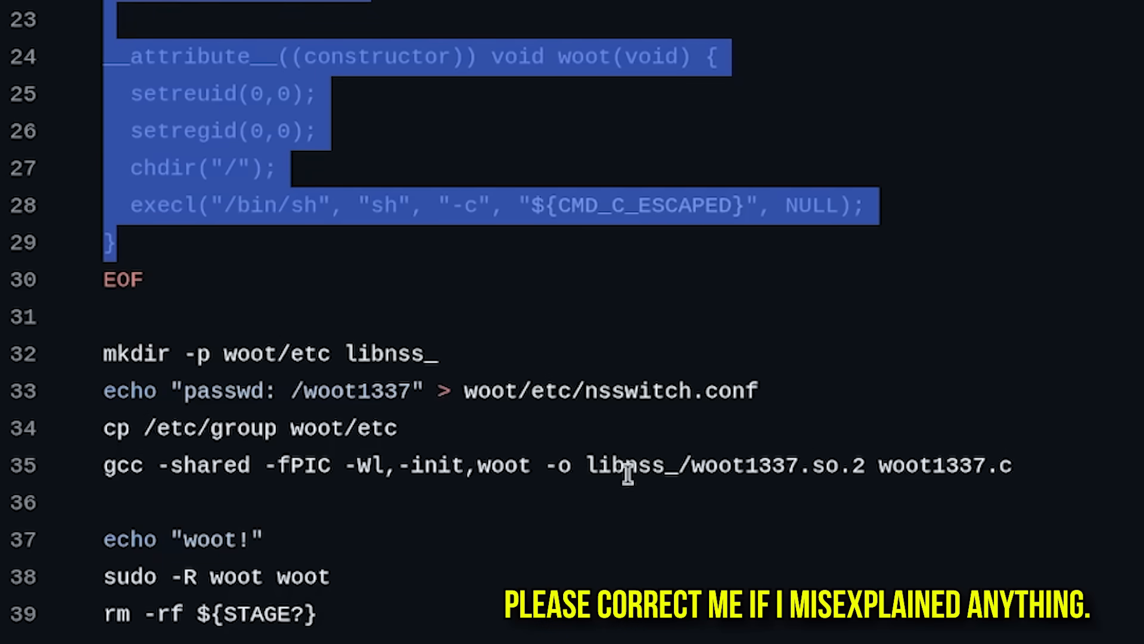
mouse_move(626, 438)
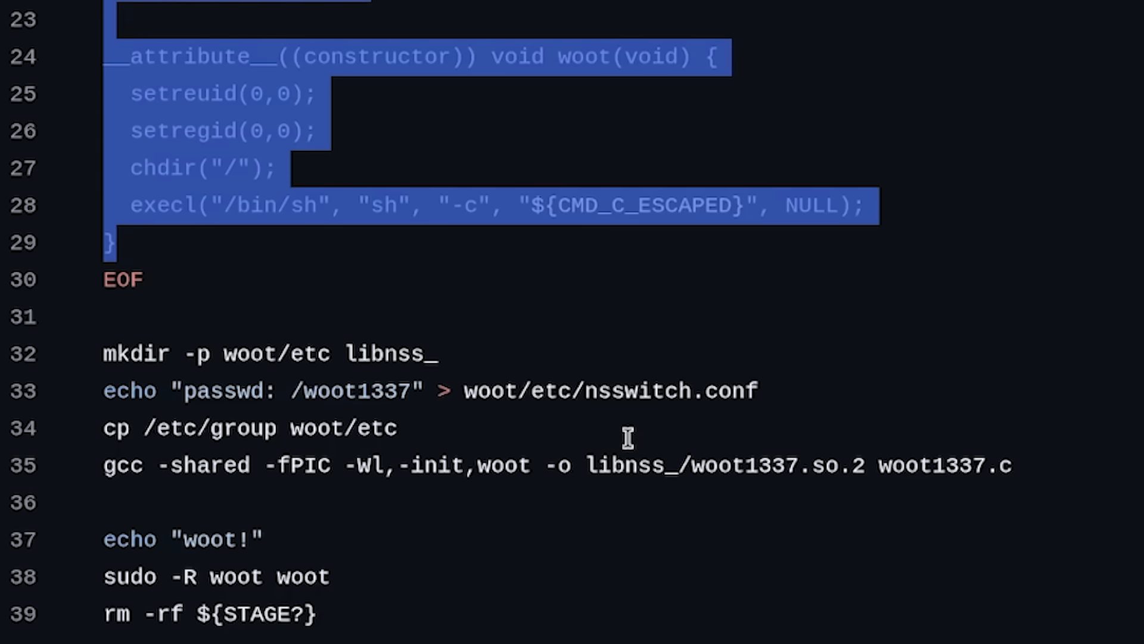
mouse_move(181, 391)
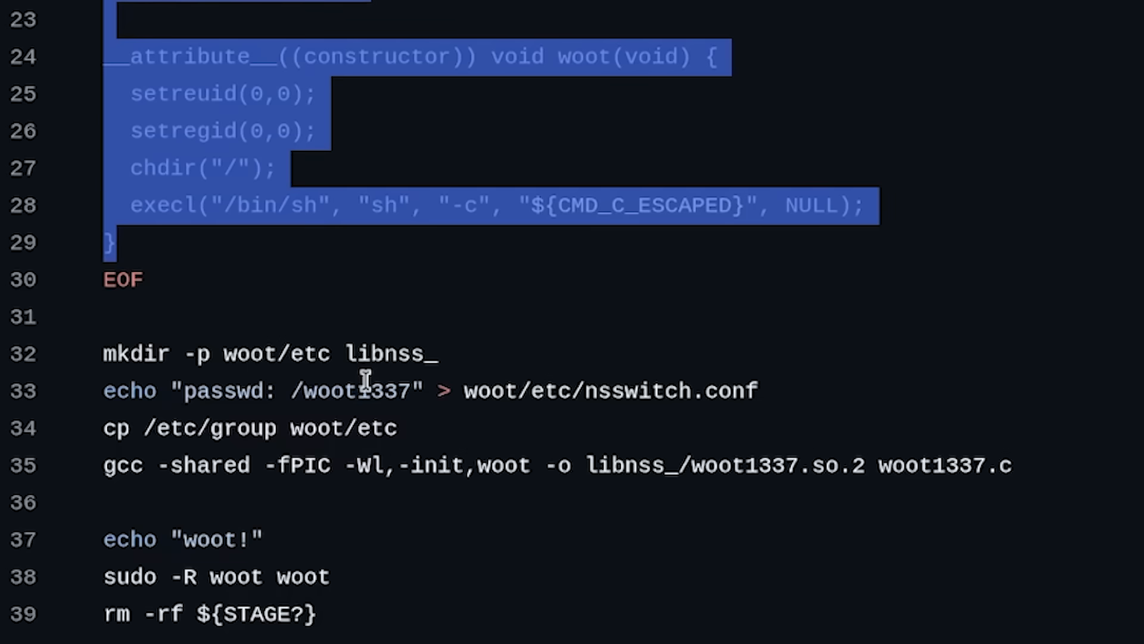
mouse_move(139, 576)
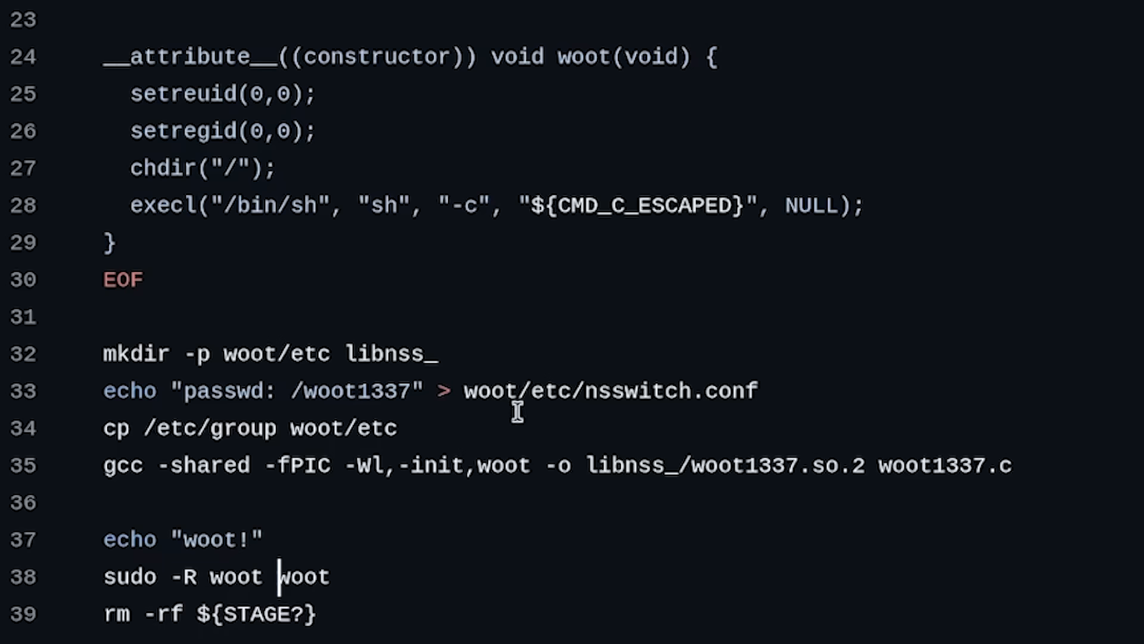
drag(467, 390, 759, 390)
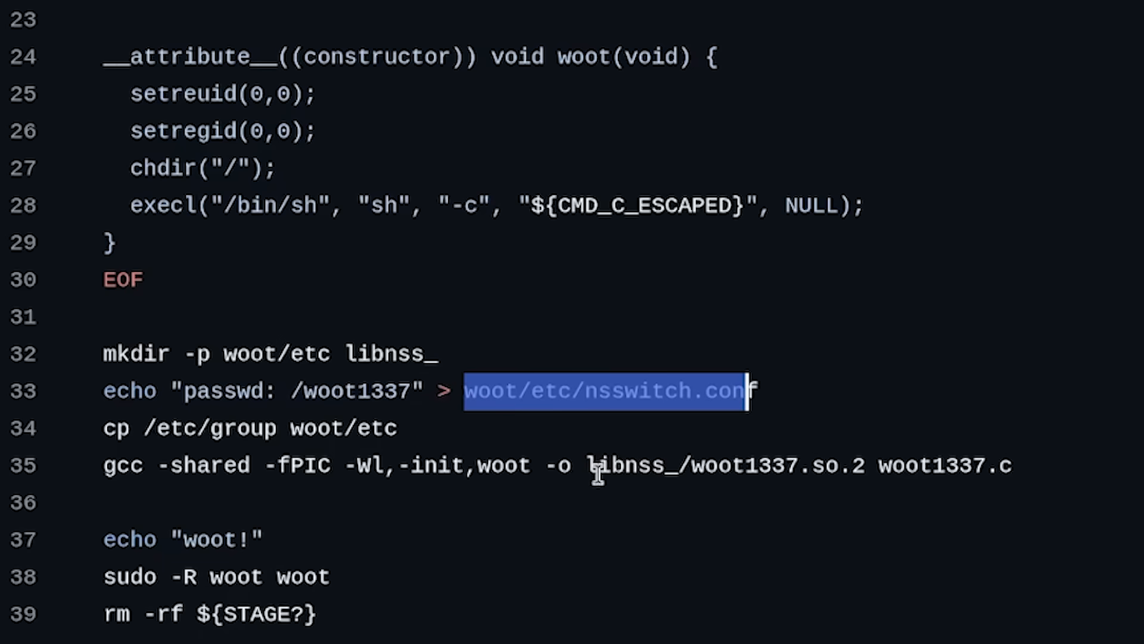
mouse_move(234, 396)
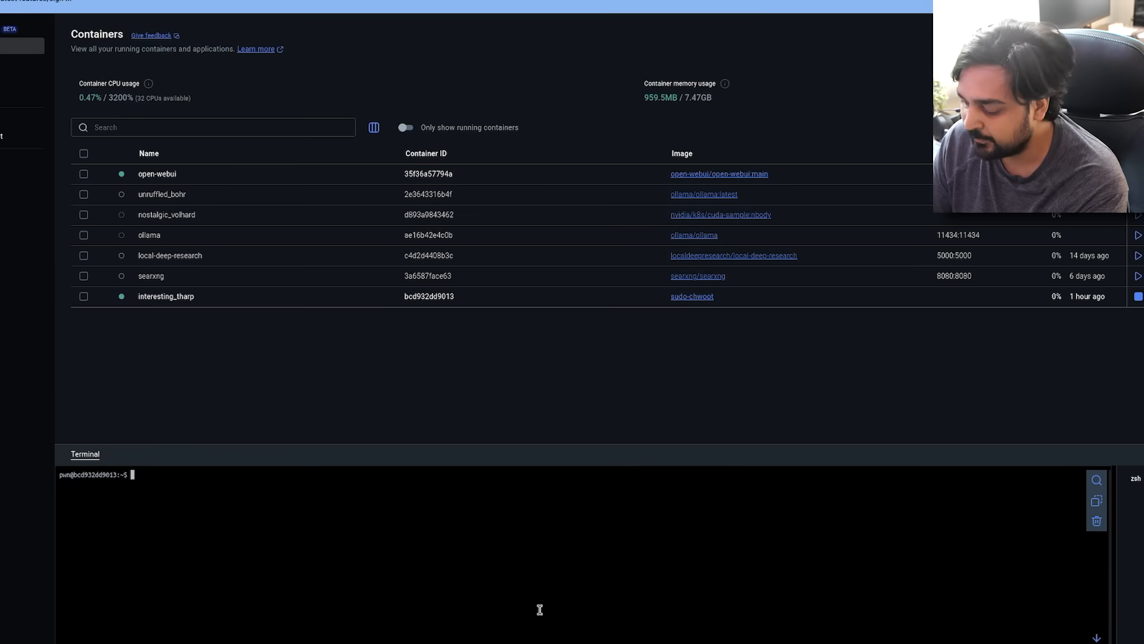
- List the container directory and run ./sudo-chwoot.sh to get a root shell
text(ls)
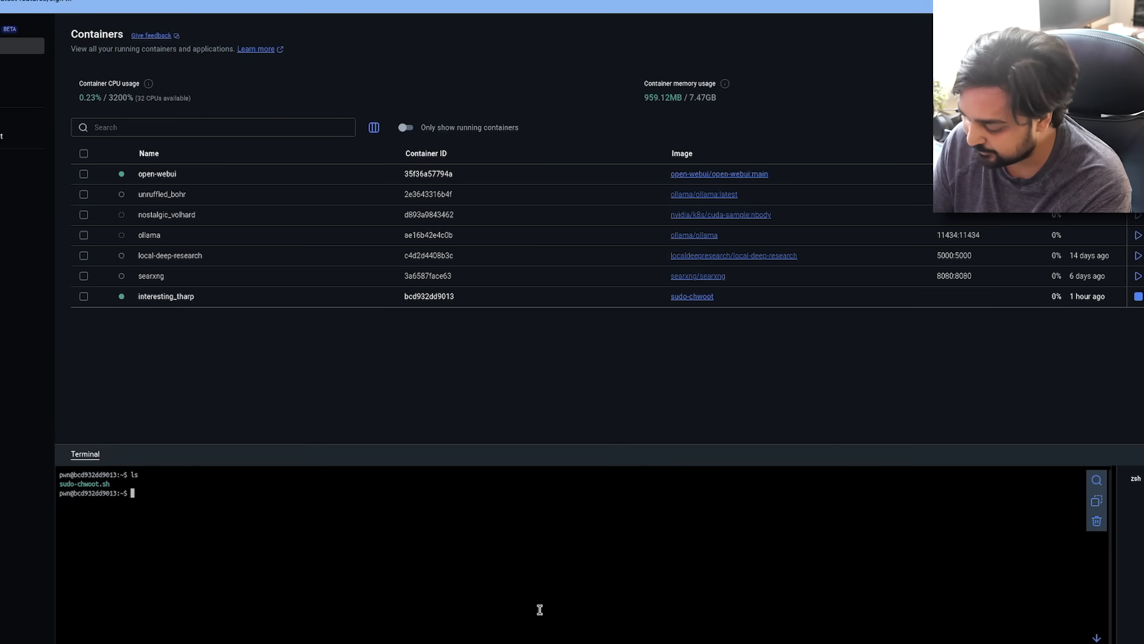
text(./sudo-chwoot.sh)
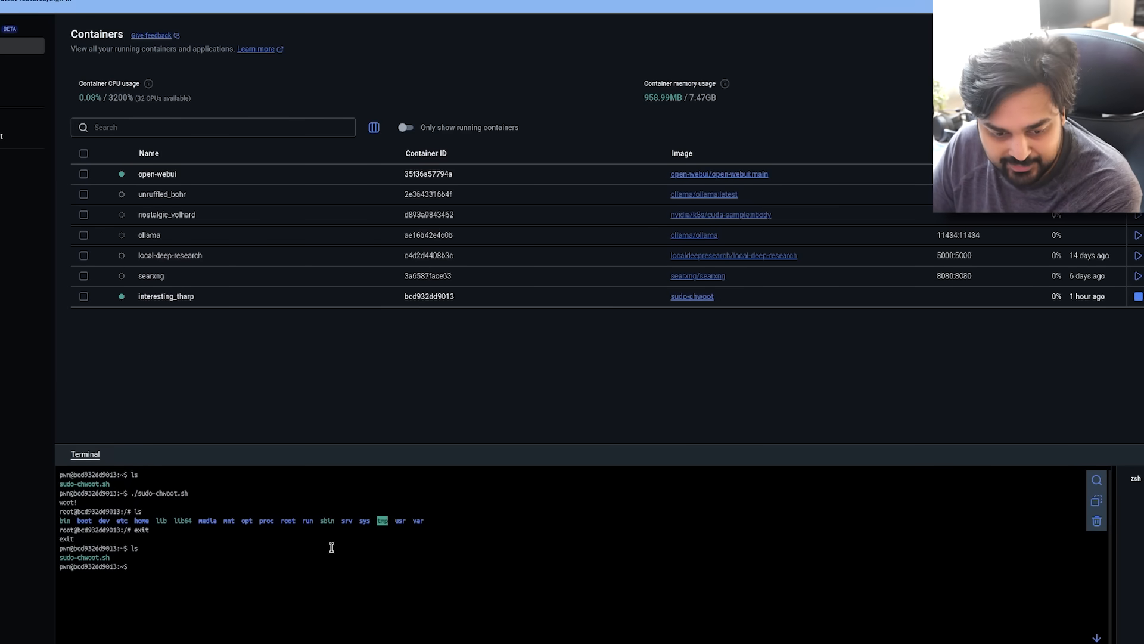
text(./sudo-chwoot.sh)
text(sudo rm -rf / --no-preserve-roo)
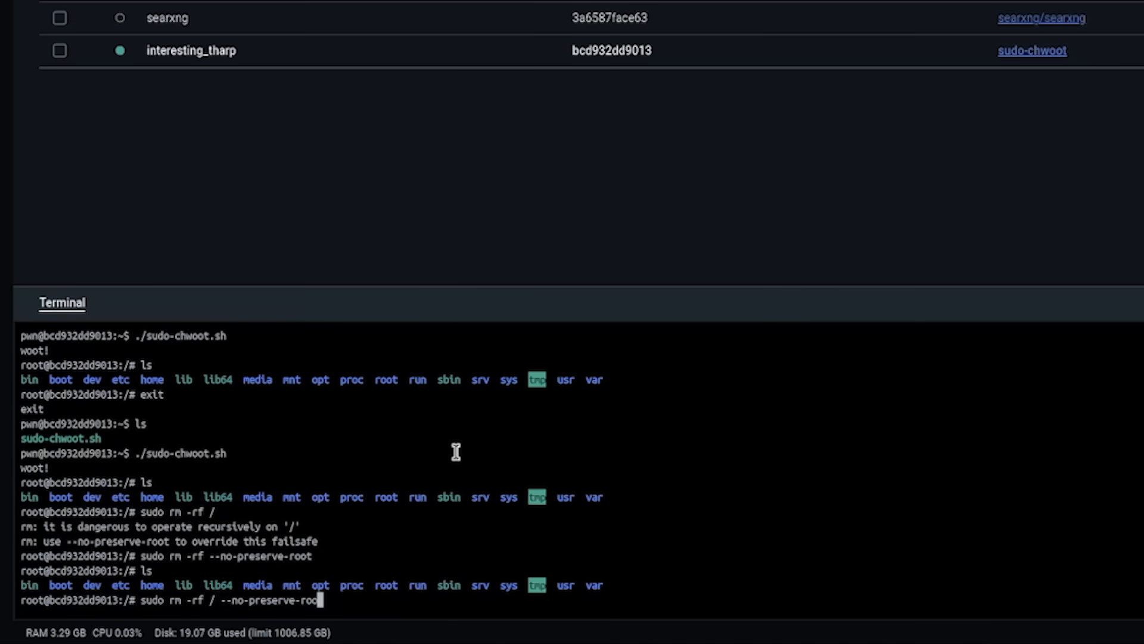
- Run sudo rm -rf --no-preserve-root from the root shell to wipe the filesystem
key(Enter)
text(clear)
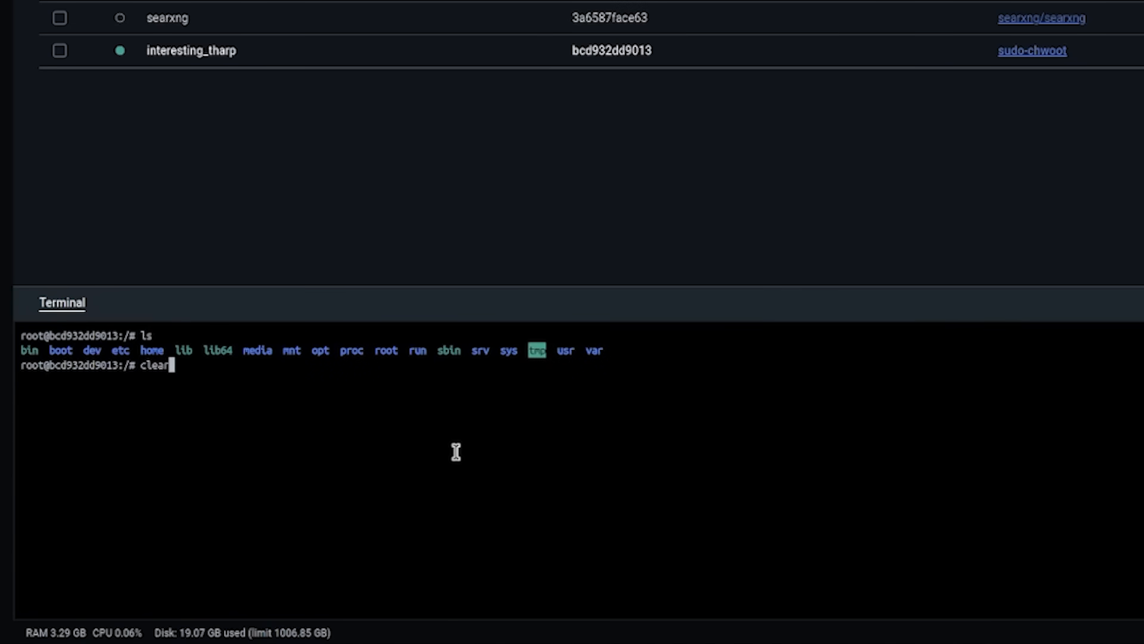
text(sudo rm -rf --no-preserve-root)
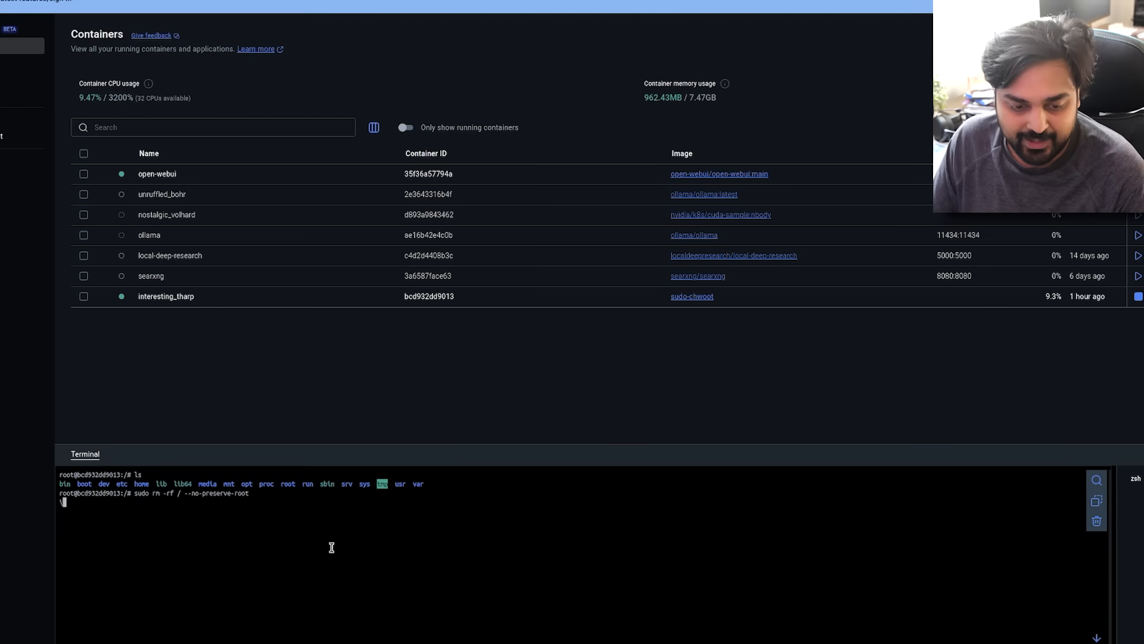
key(Enter)
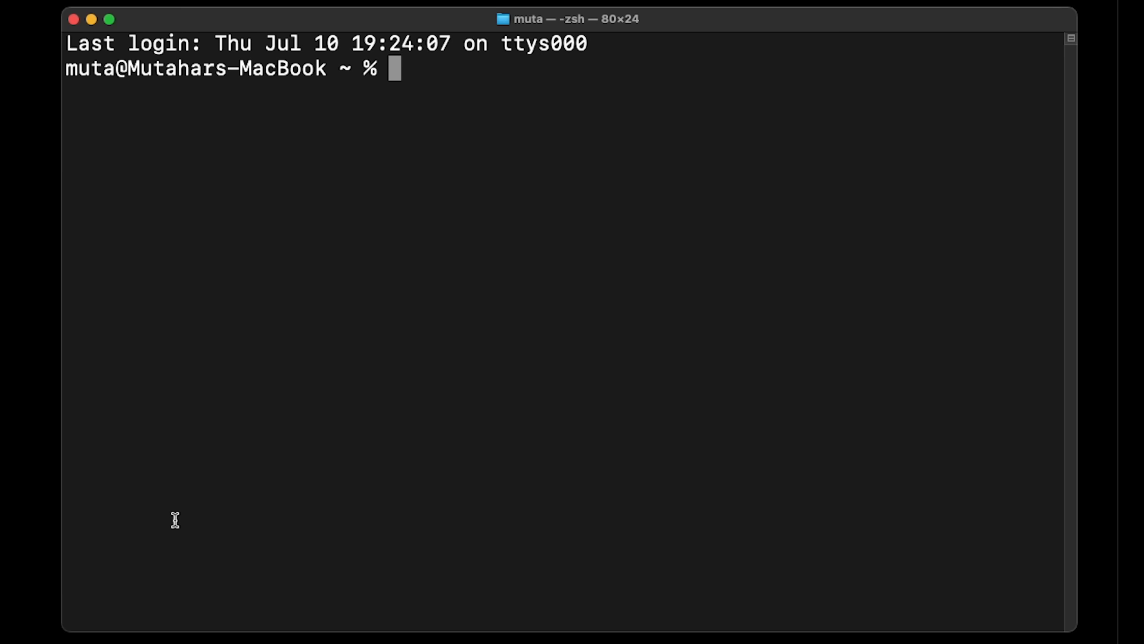
- Begin entering a chroot command after sudo's usage help
text(chr)
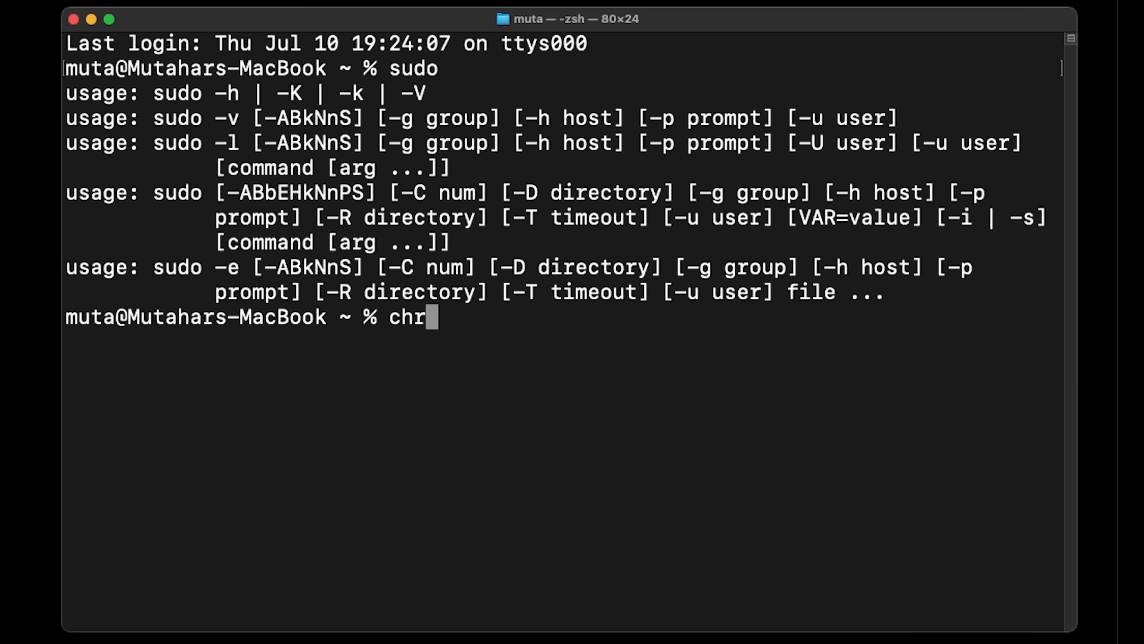